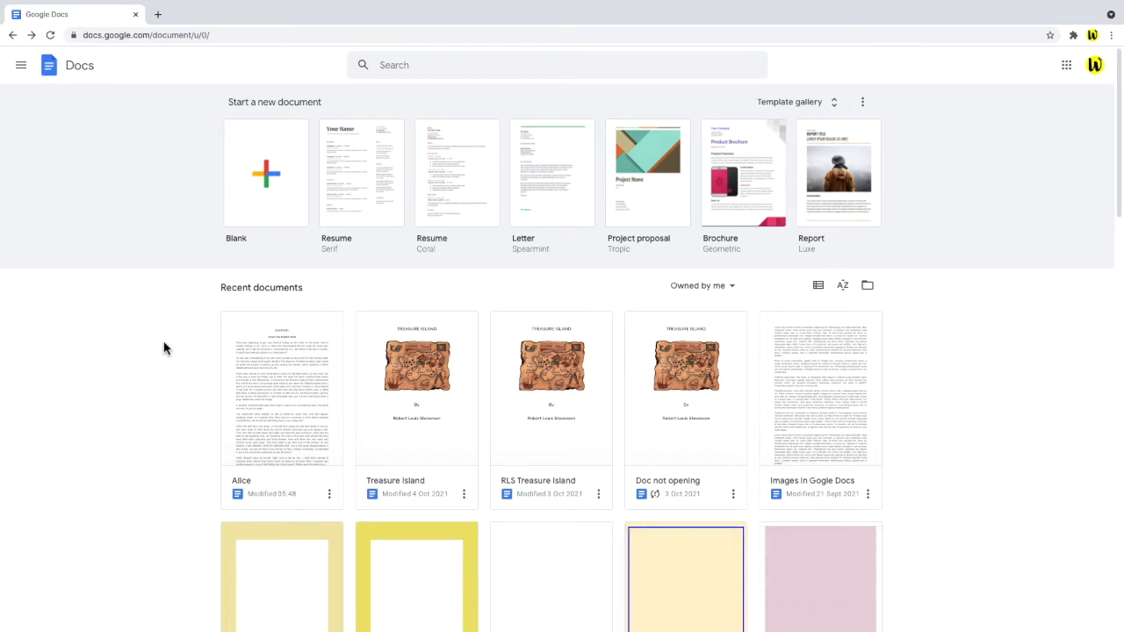
mouse_move(279, 188)
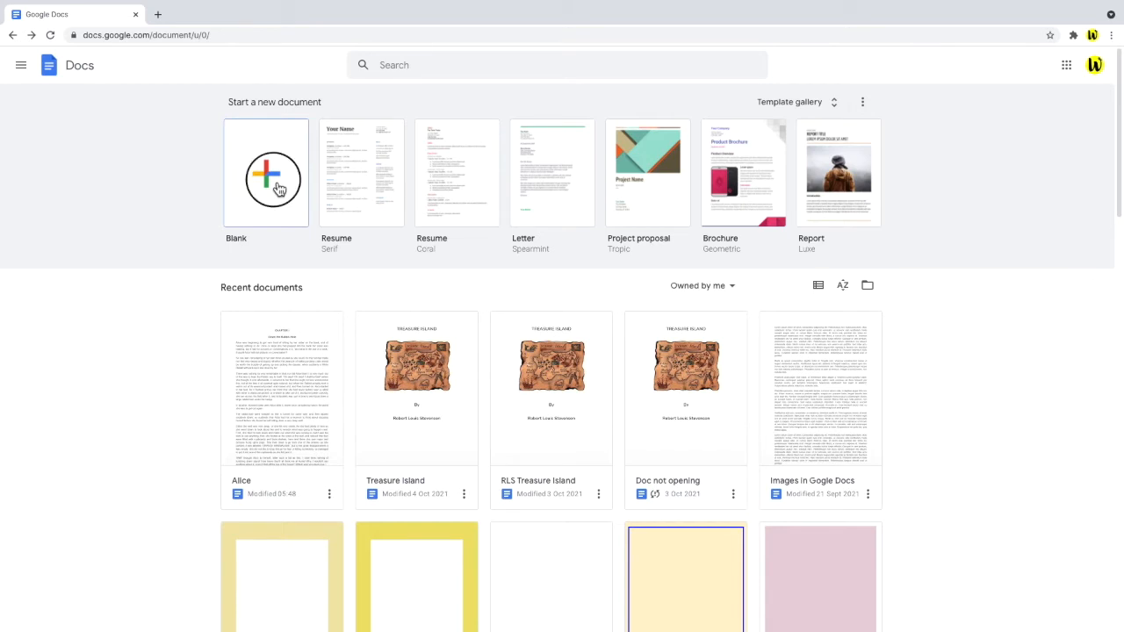
- Create a blank document and type 'The quick brown fox jumps over the lazy dog.'
left_click(266, 172)
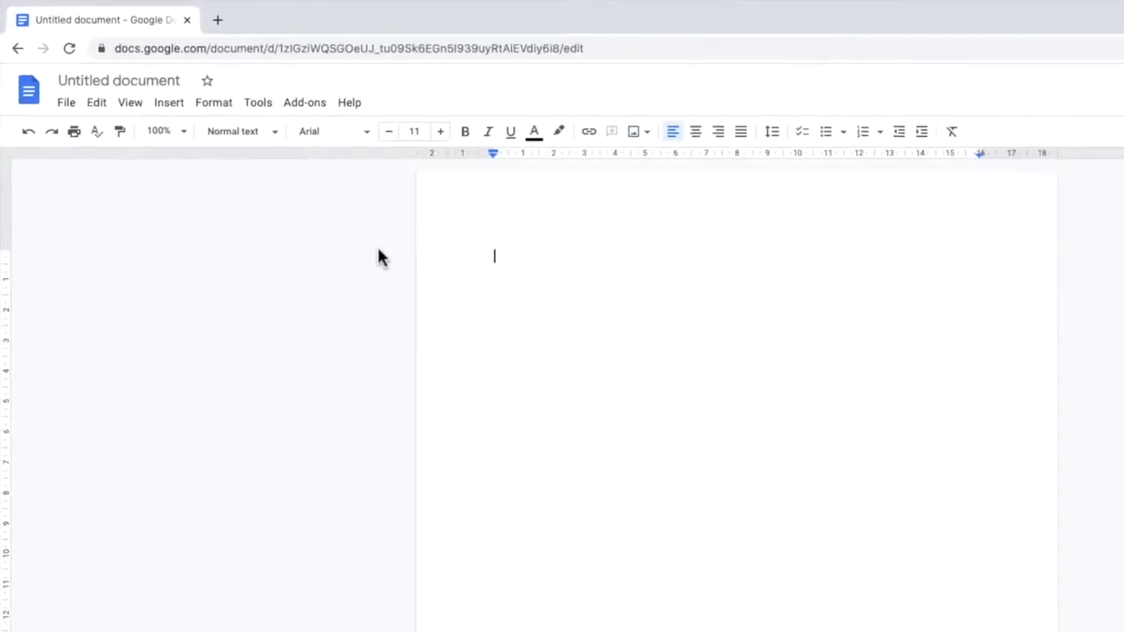
type("The quick brown fox ju")
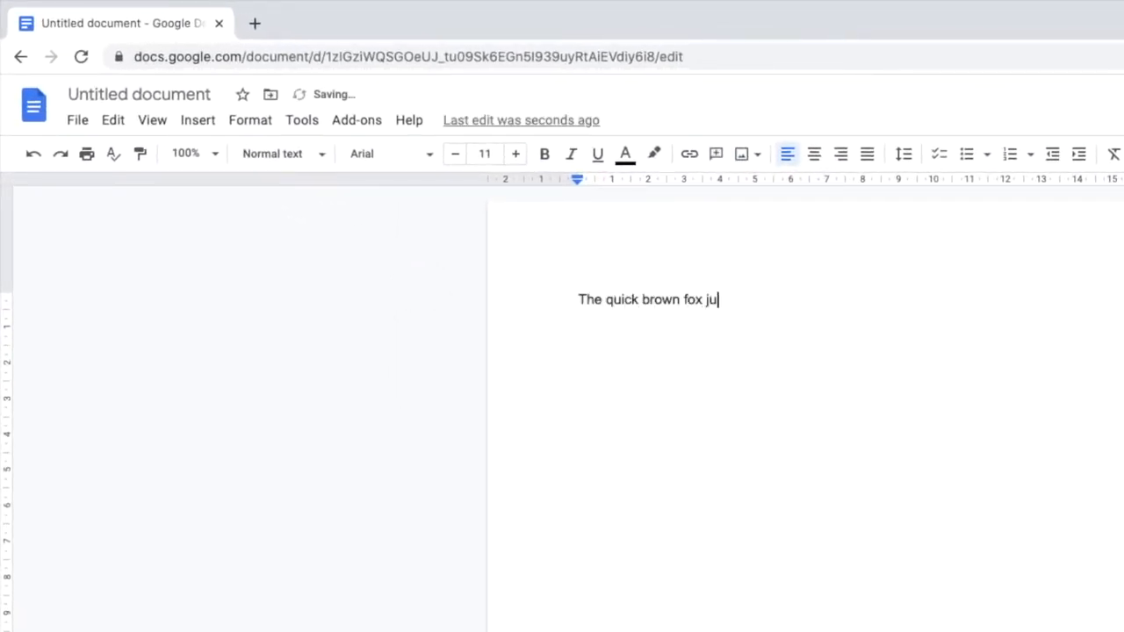
type("mps over the lazy dog")
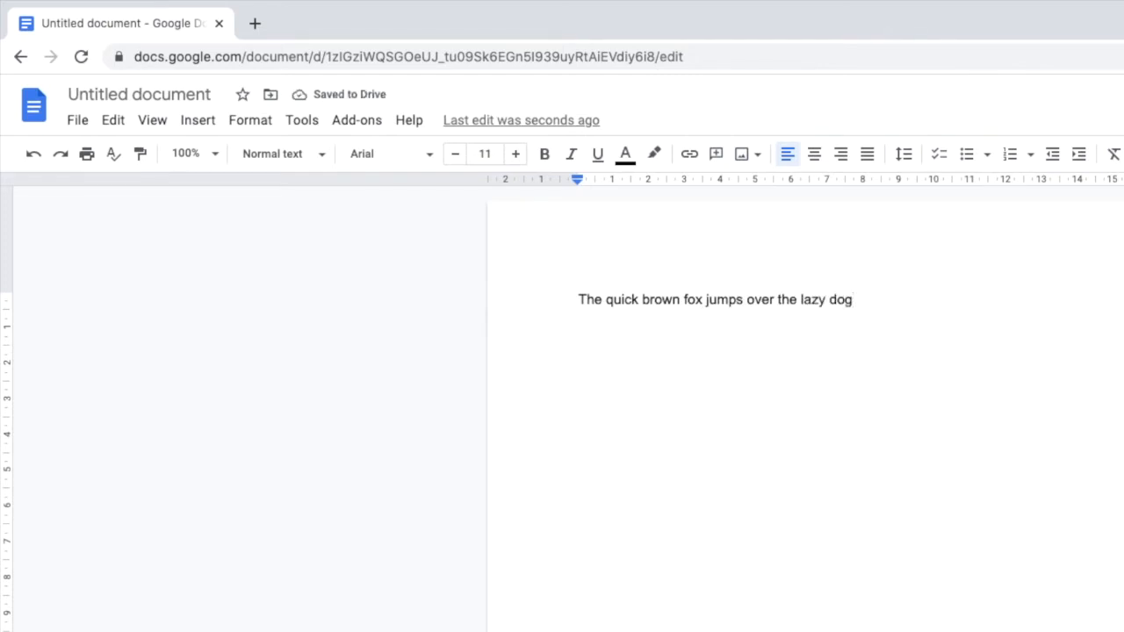
type(".")
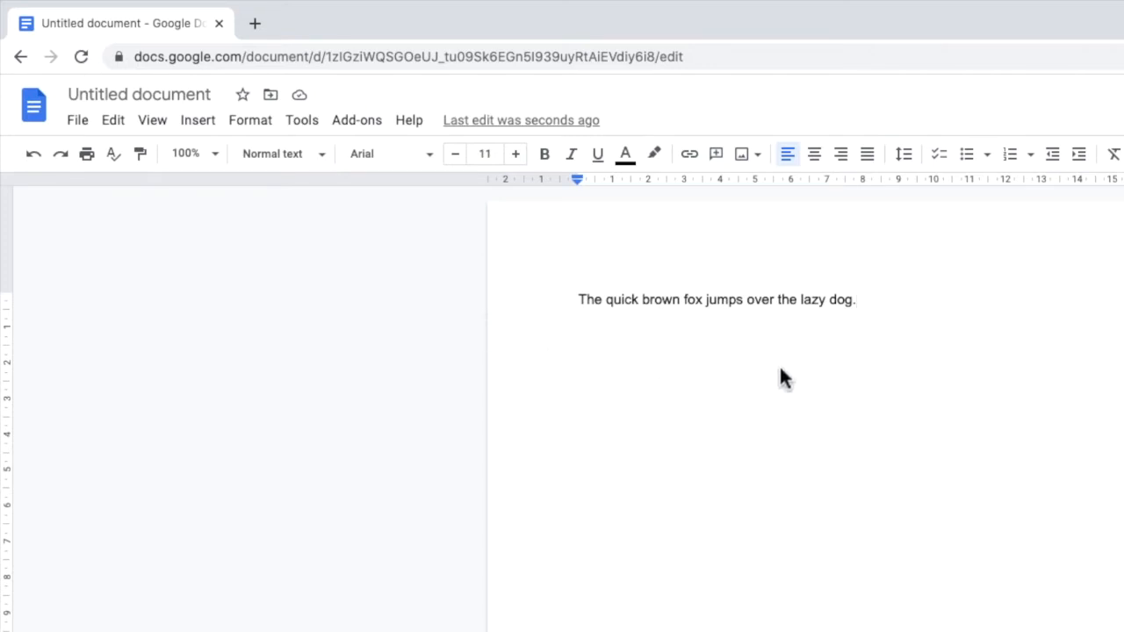
- Format the whole fox sentence as blue, 14 pt Courier New
triple_click(715, 299)
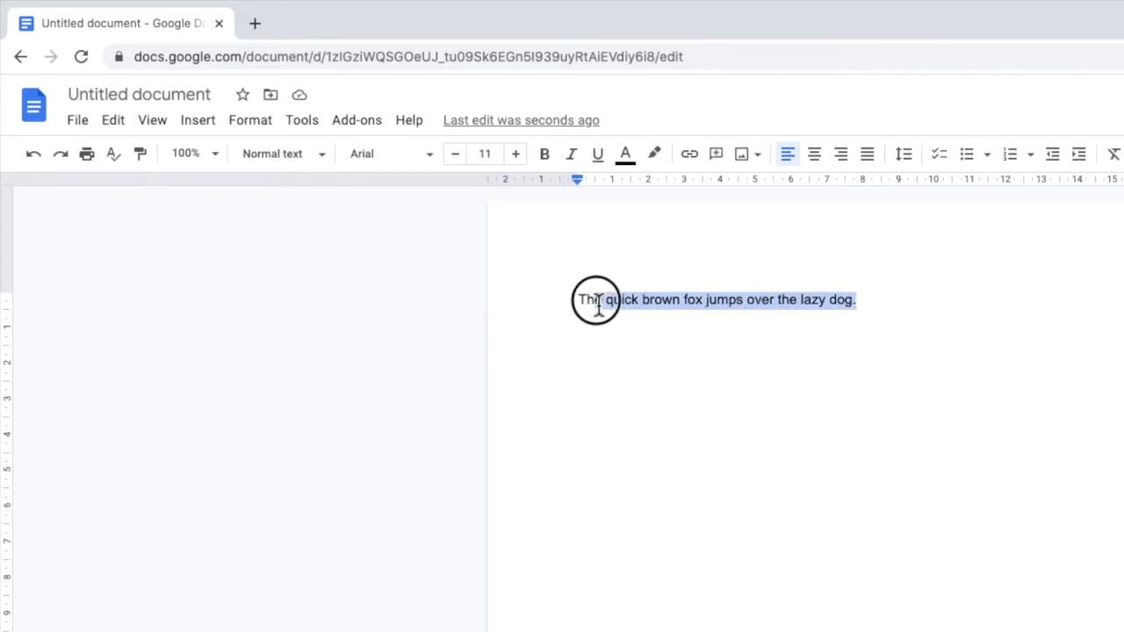
mouse_move(387, 312)
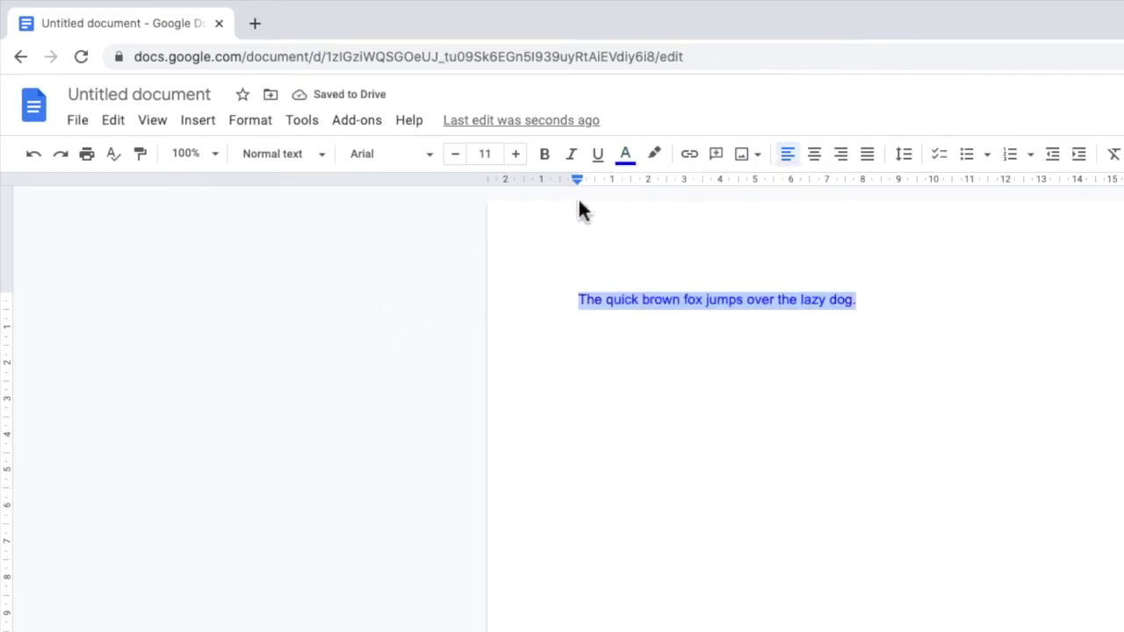
left_click(516, 153)
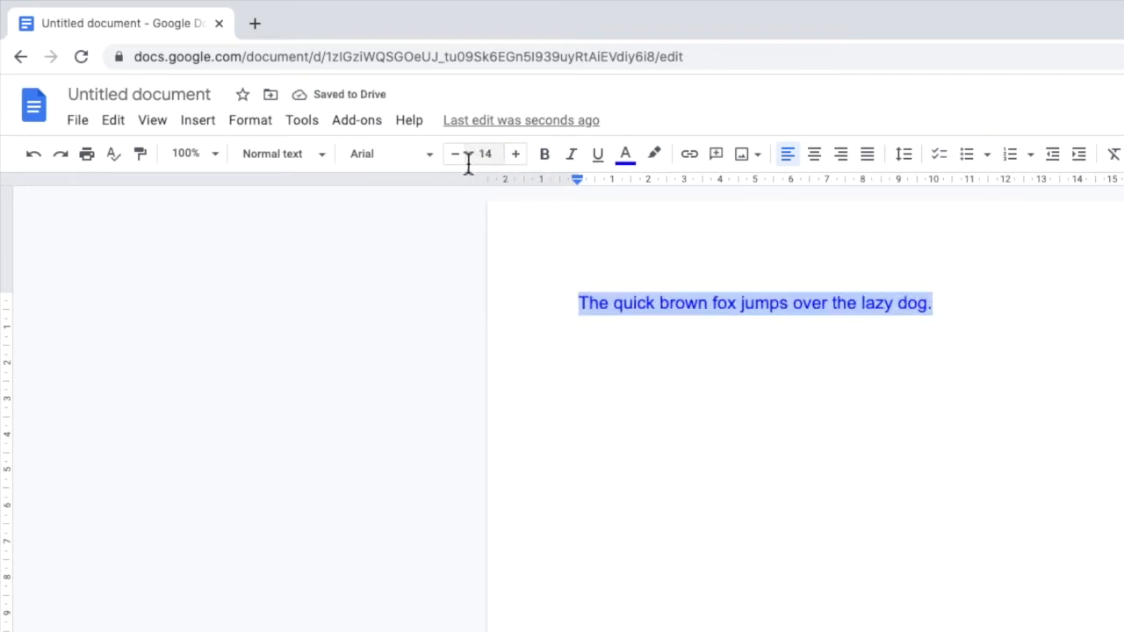
left_click(386, 154)
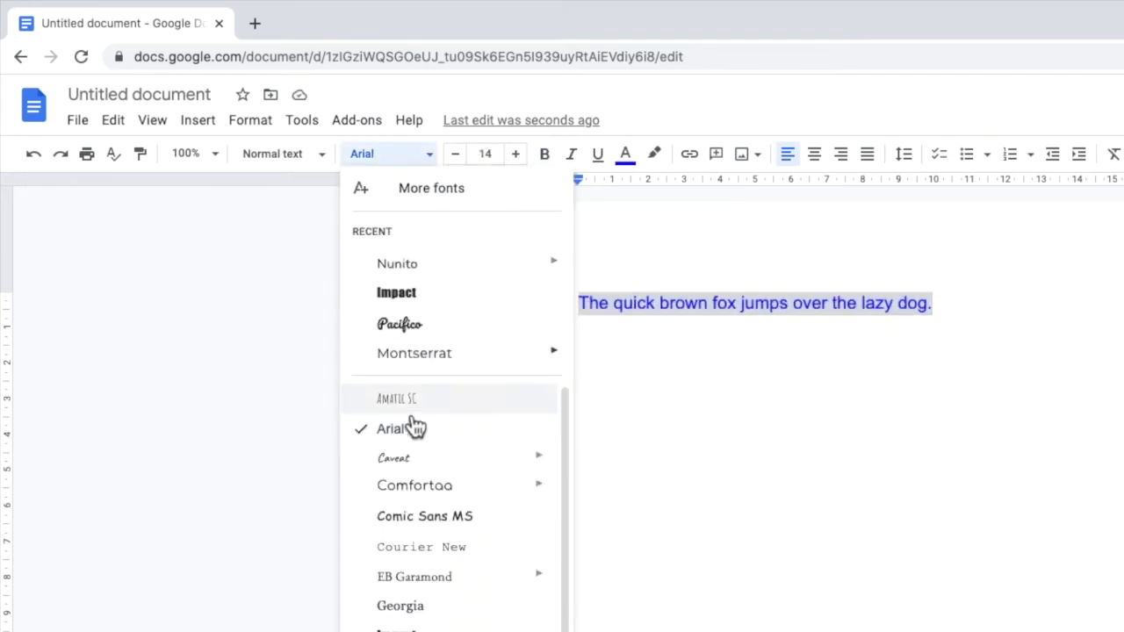
left_click(421, 547)
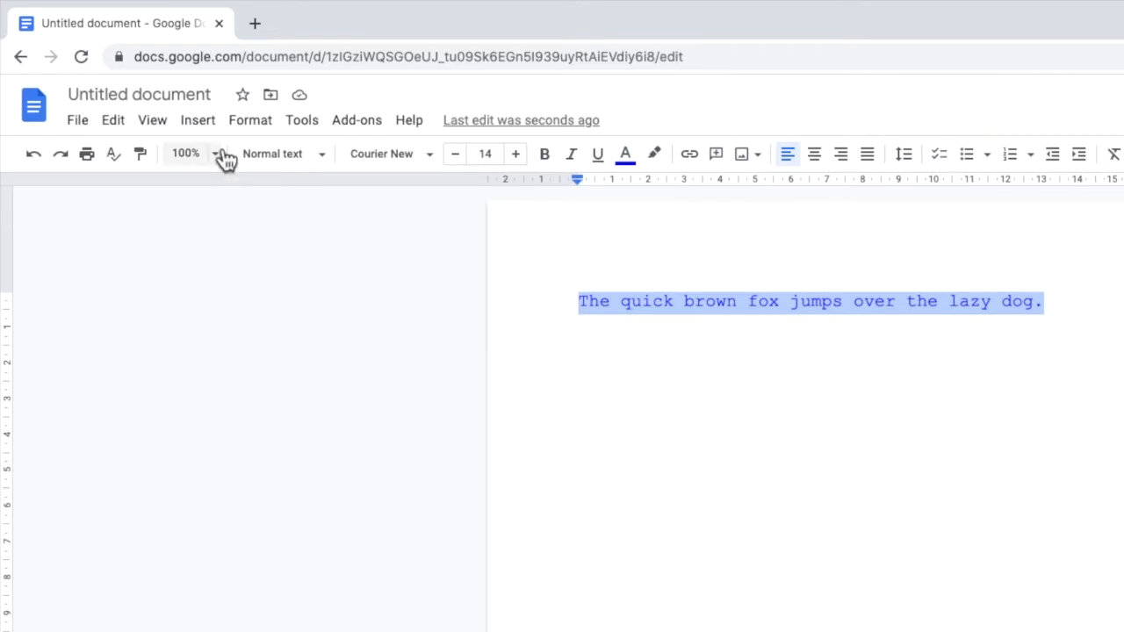
left_click(250, 120)
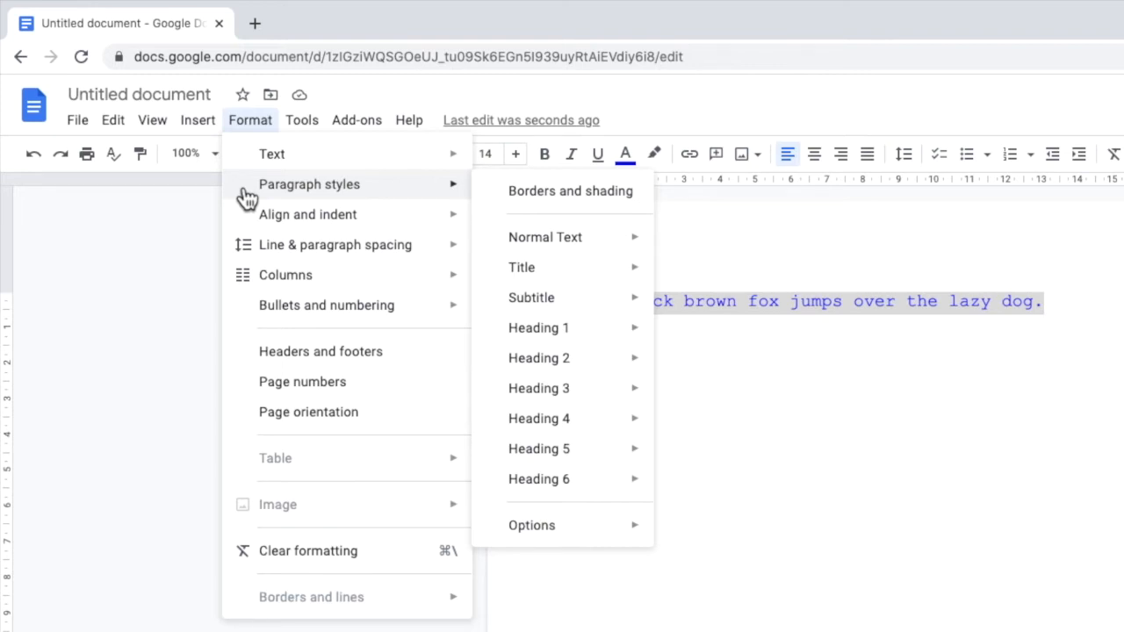
mouse_move(251, 198)
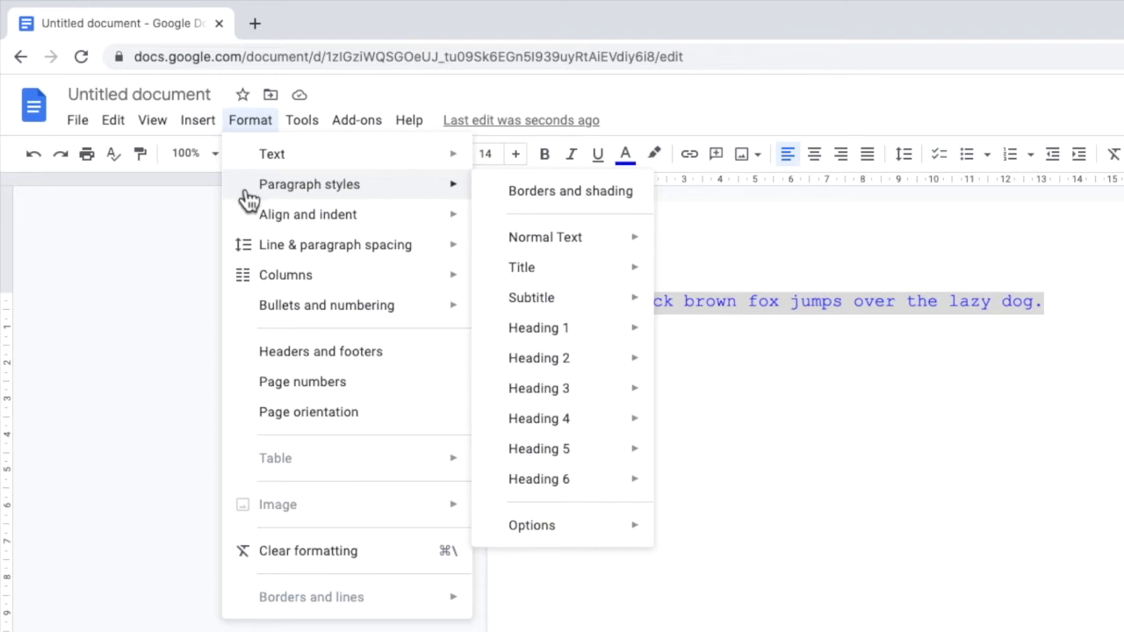
mouse_move(545, 237)
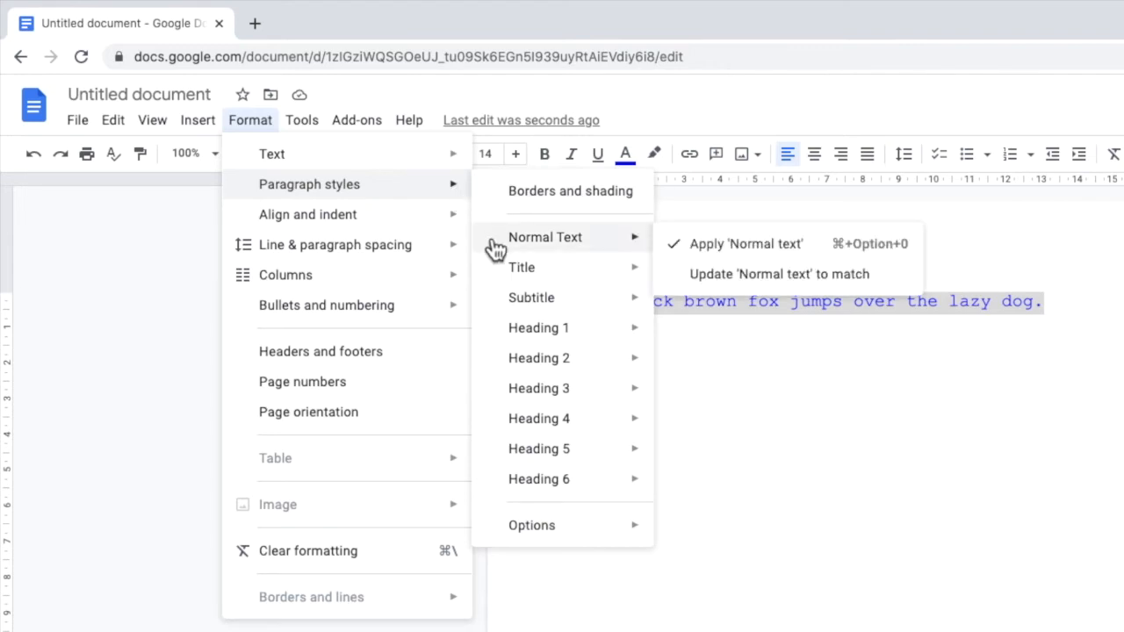
mouse_move(687, 255)
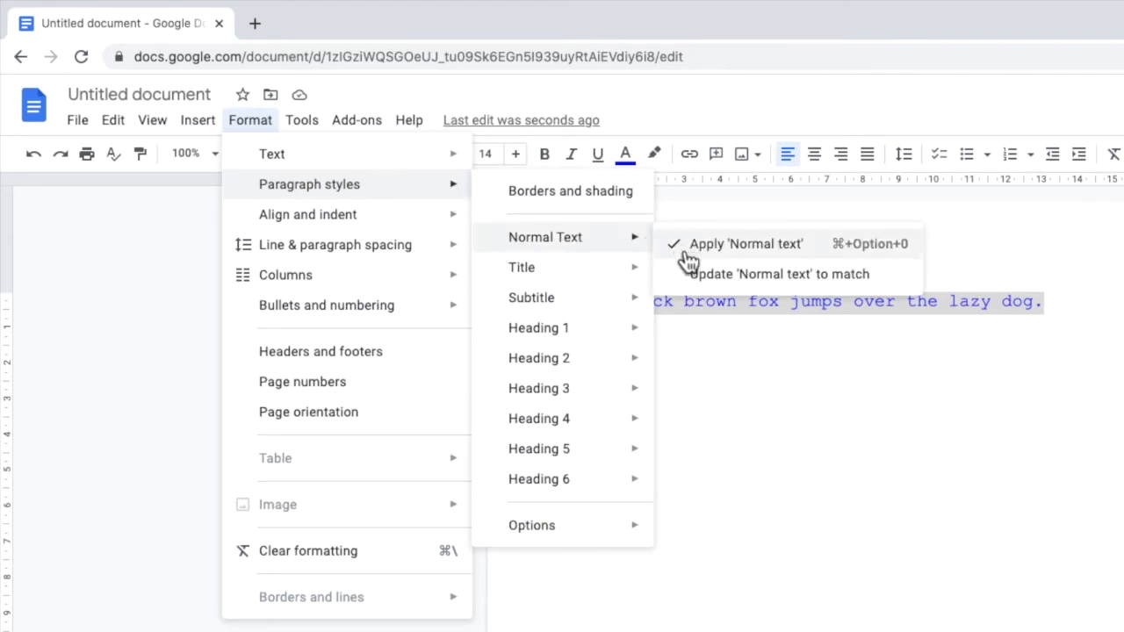
mouse_move(684, 281)
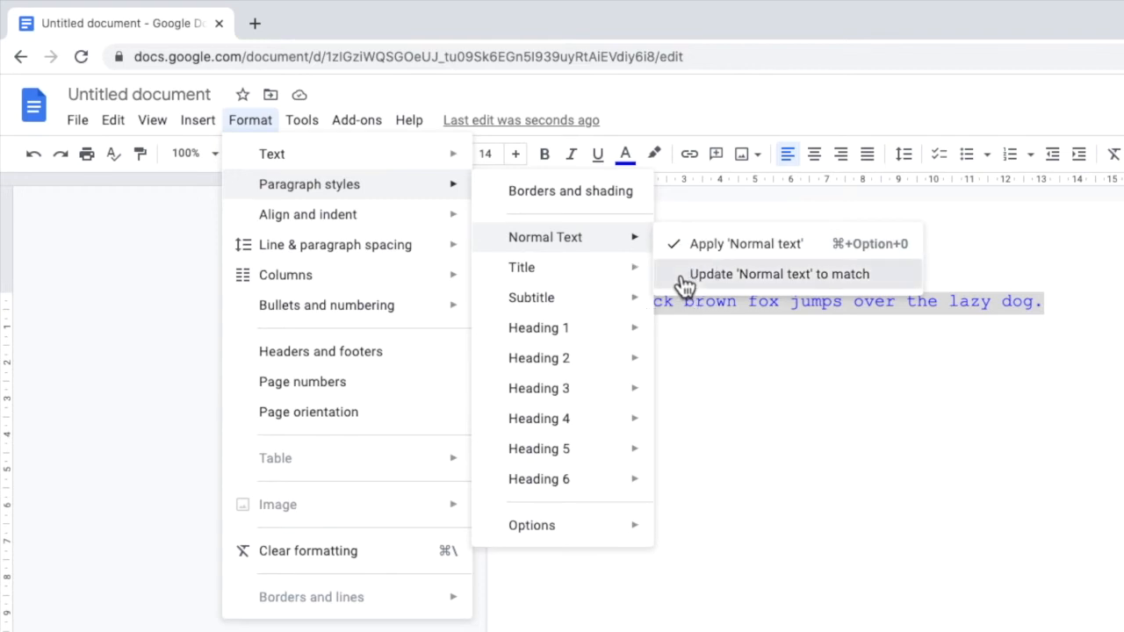
- Update 'Normal text' to match the sentence's blue Courier New 14 pt formatting
left_click(778, 274)
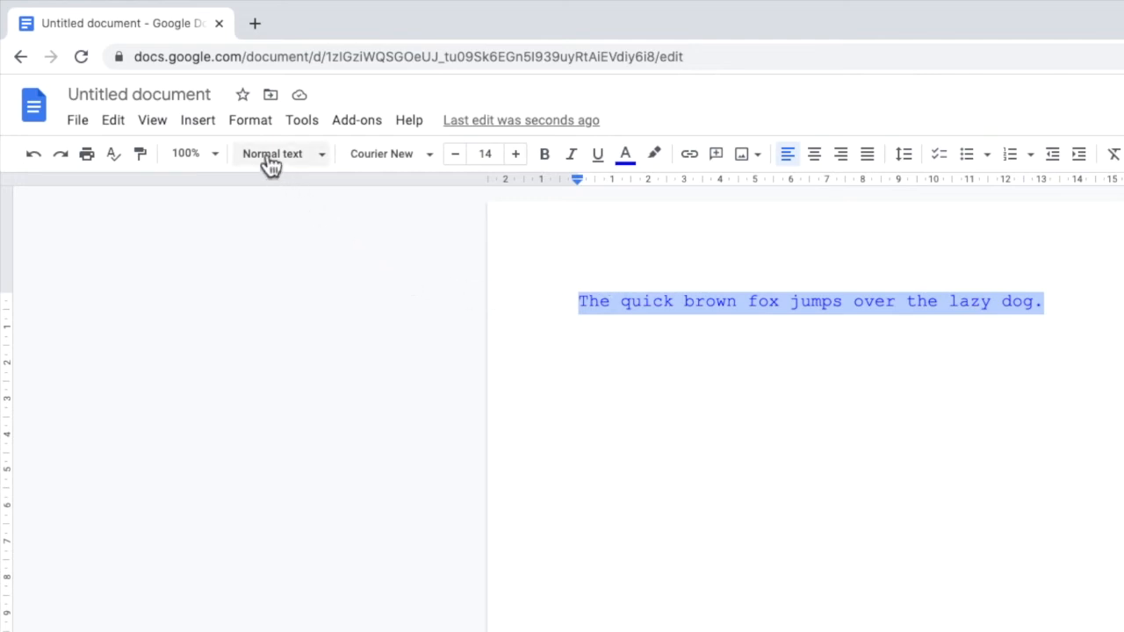
- Save the paragraph styles as my default styles and open a fresh blank document
left_click(249, 121)
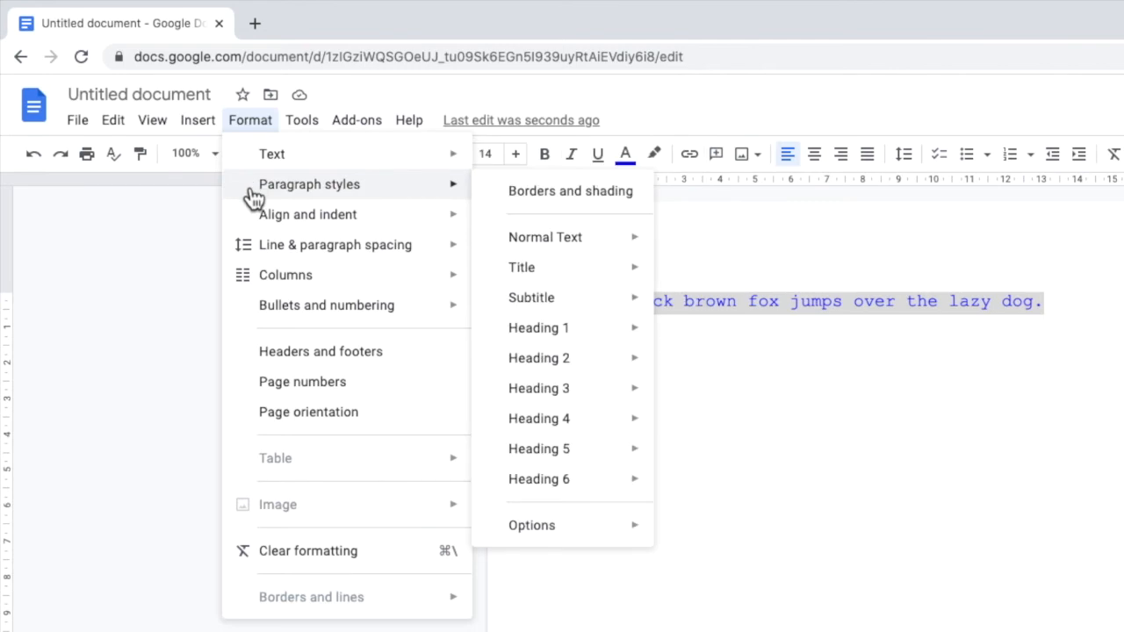
mouse_move(521, 267)
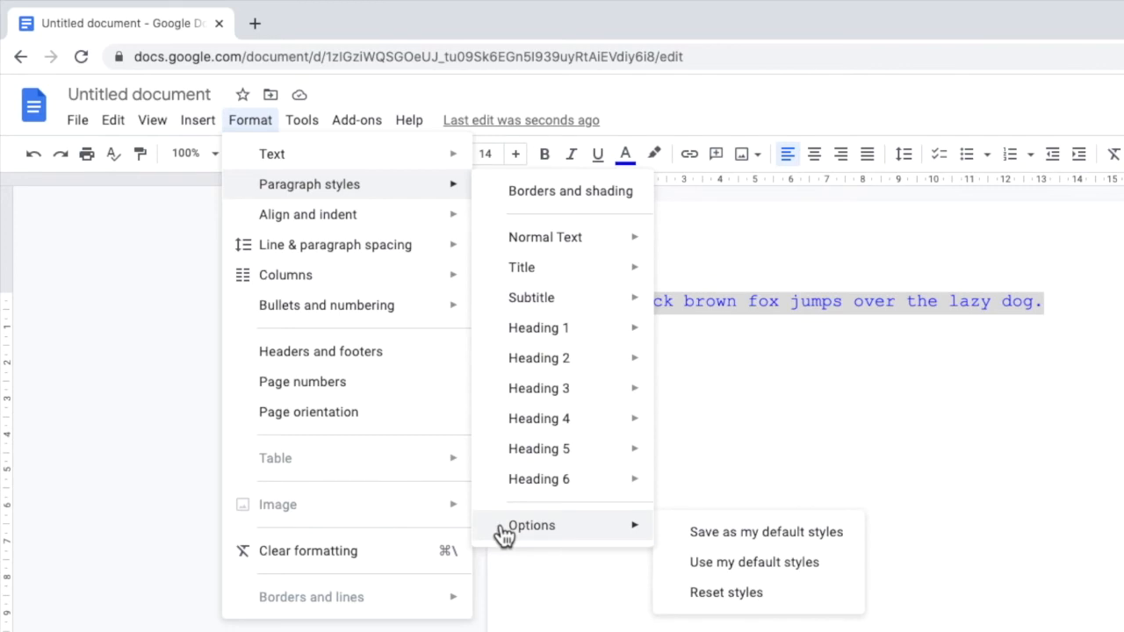
mouse_move(508, 536)
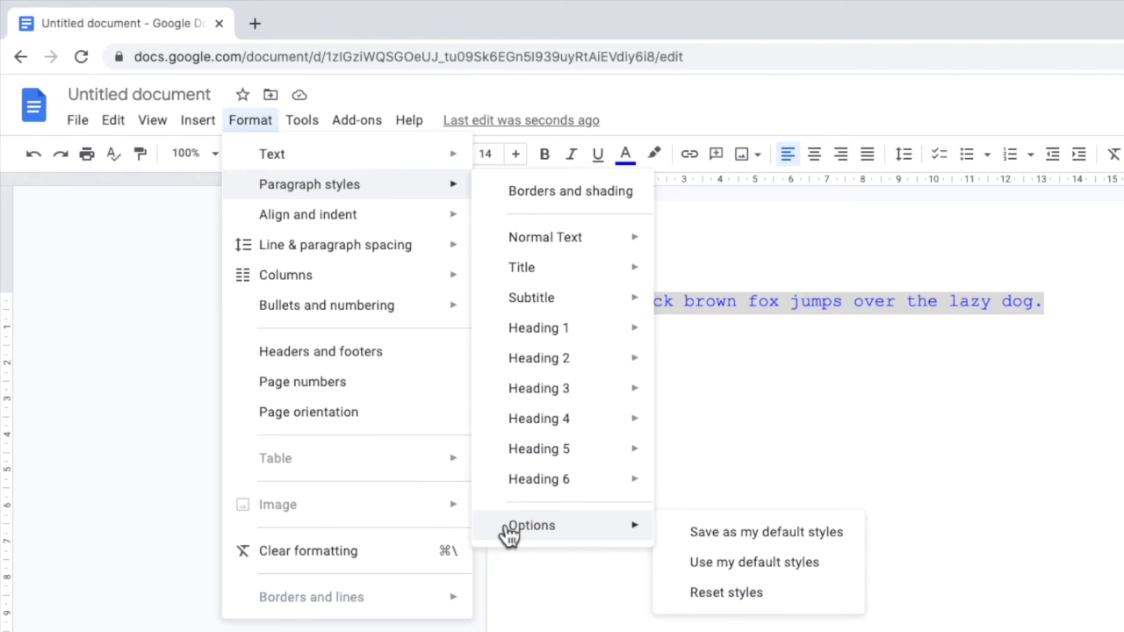
mouse_move(684, 537)
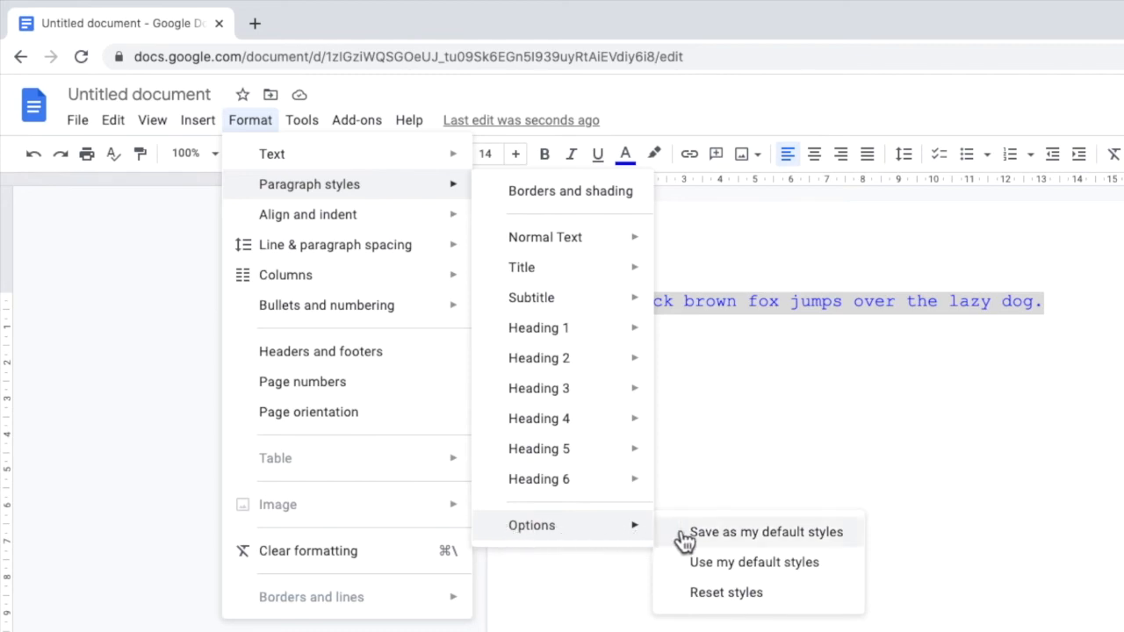
left_click(765, 532)
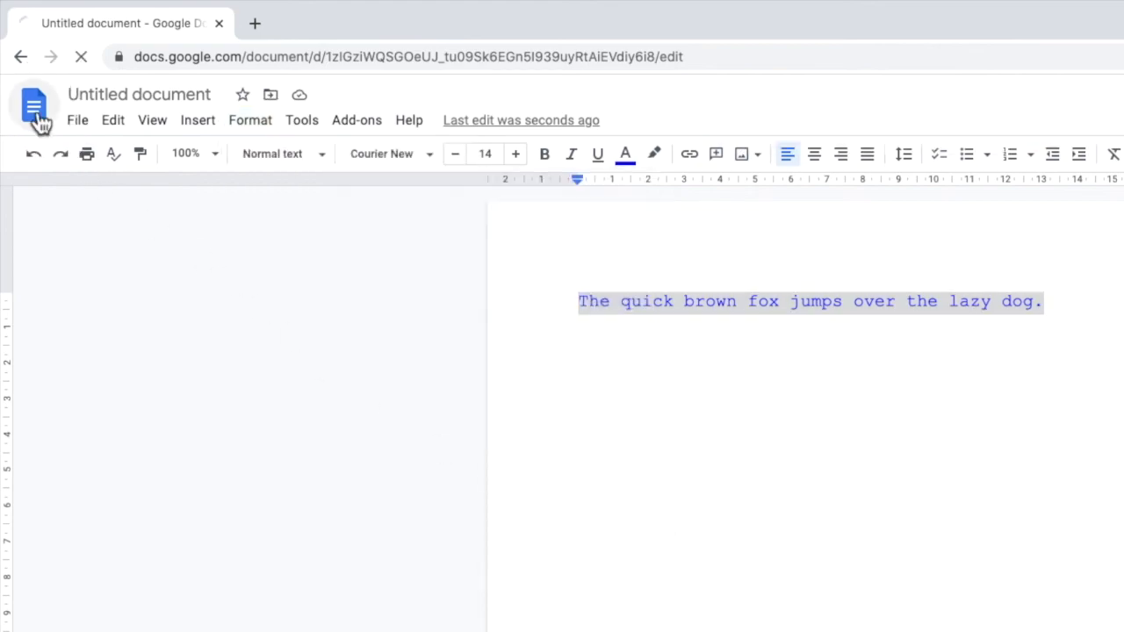
left_click(35, 103)
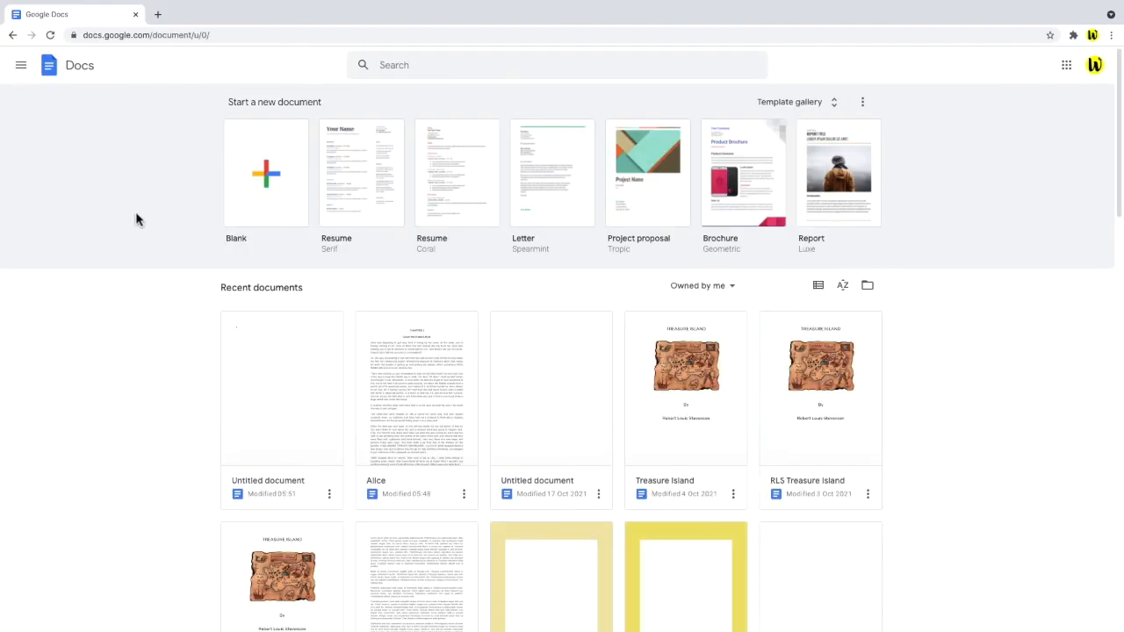
left_click(265, 172)
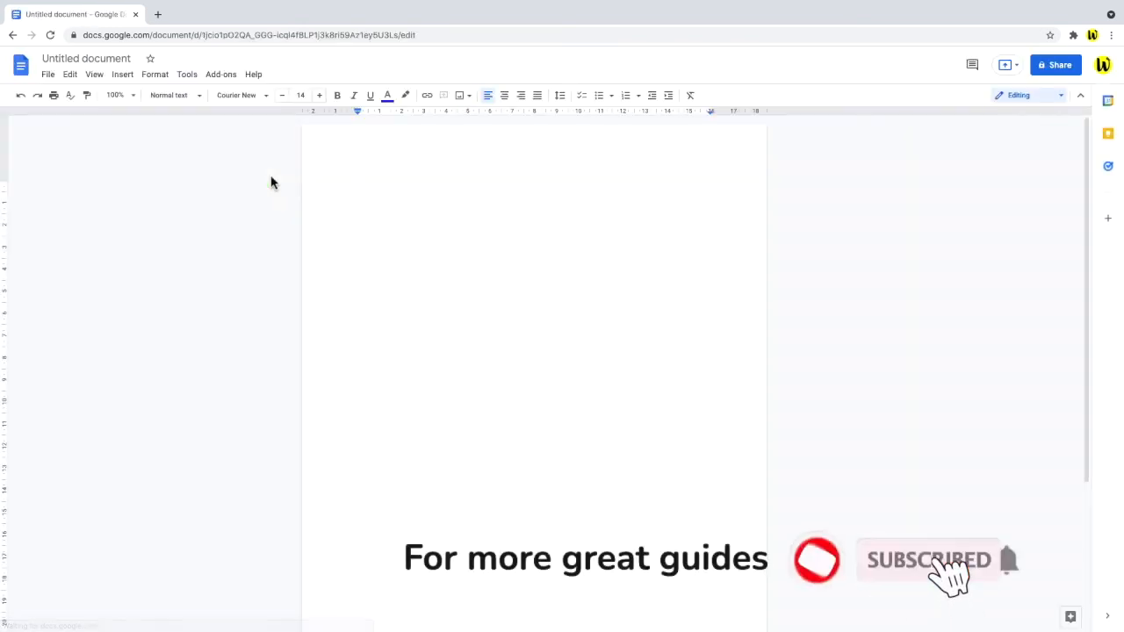
- Type 'The quick brown fox jumps over the lazy dog.' to test the default formatting
type("The quick brown f")
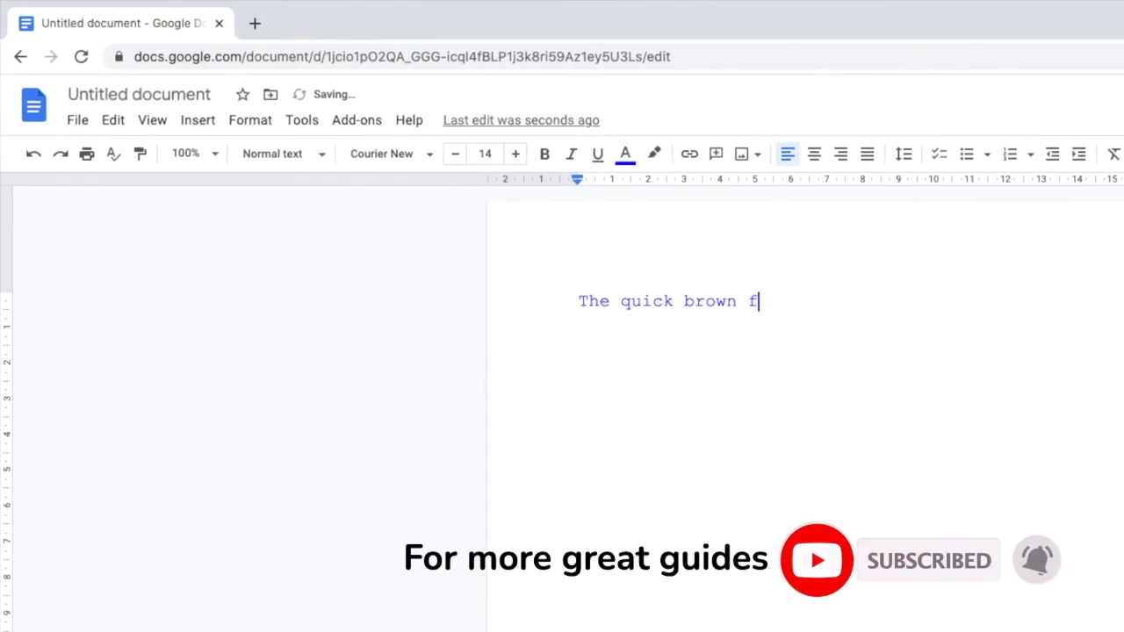
type("ox jumps over the l")
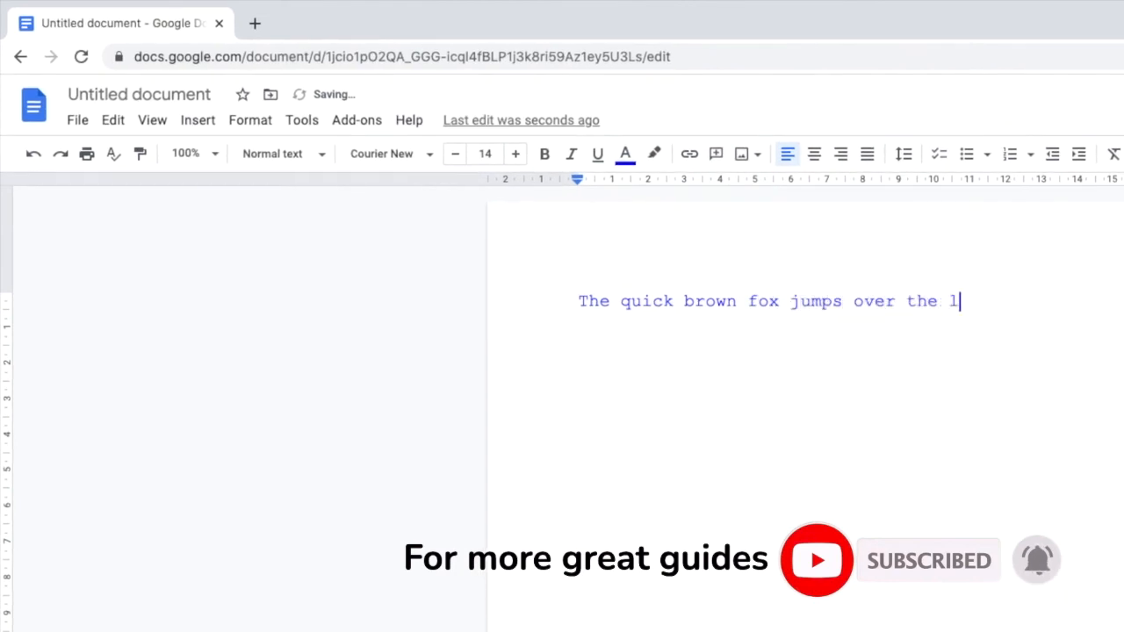
type("azy dog.")
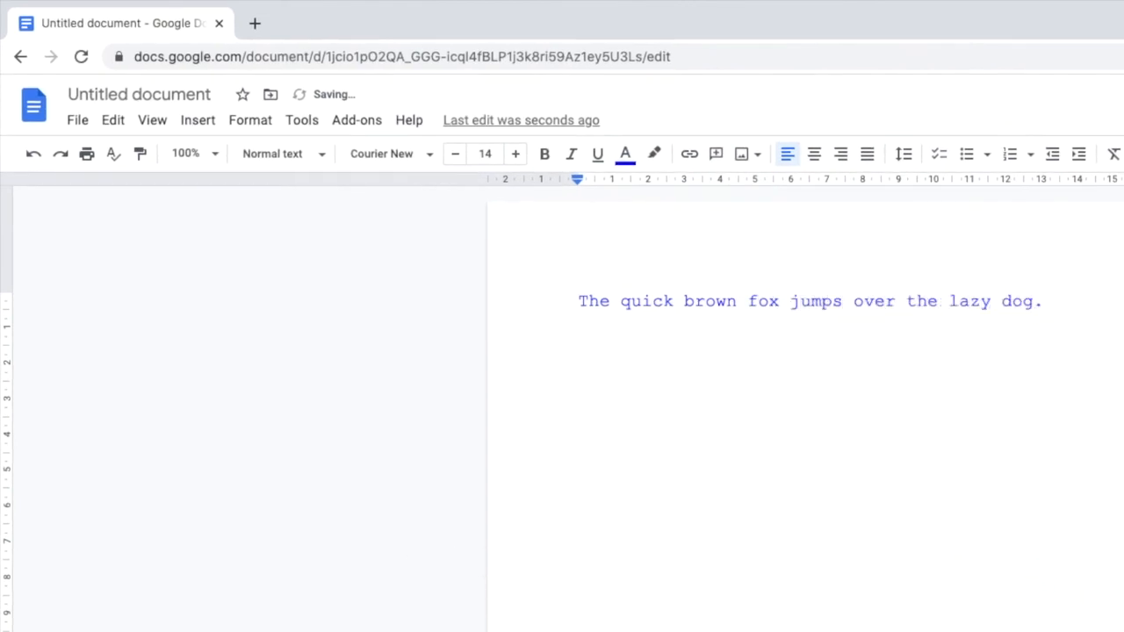